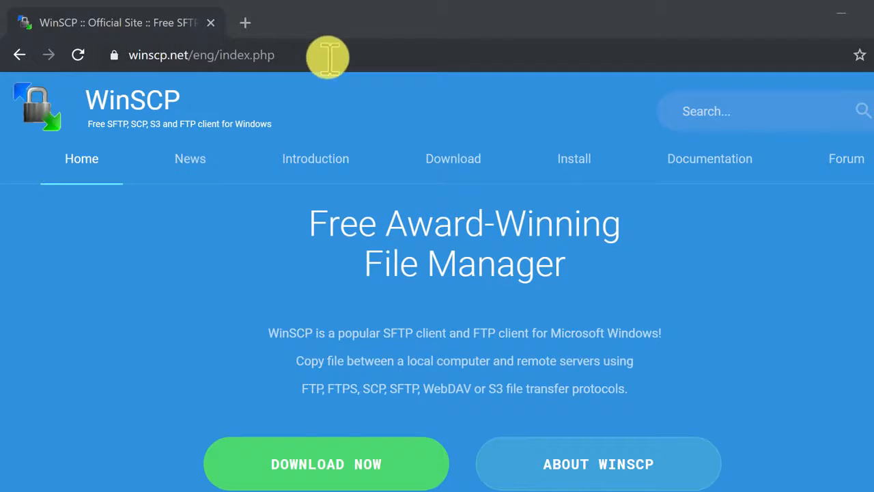
Go to winscp.net from the address bar and follow DOWNLOAD NOW to the download page
{"action": "left_click", "coordinate": [202, 54]}
{"action": "type", "text": "winscp.net"}
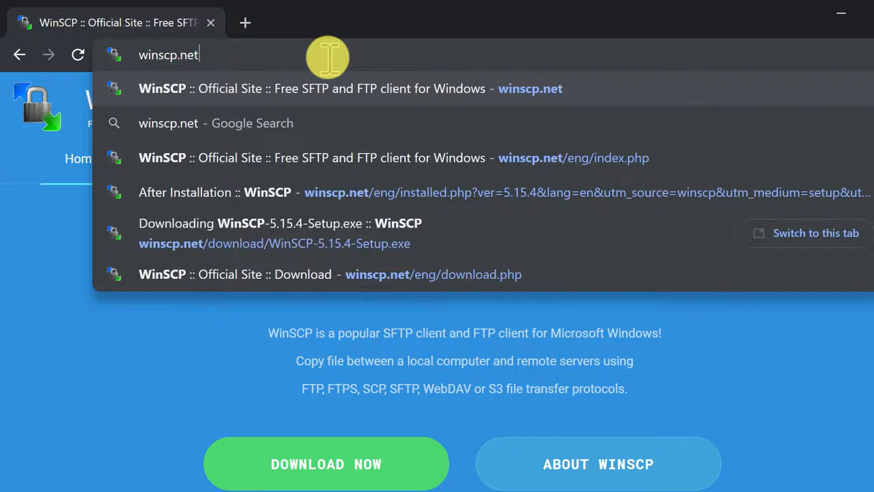
{"action": "left_click", "coordinate": [307, 158]}
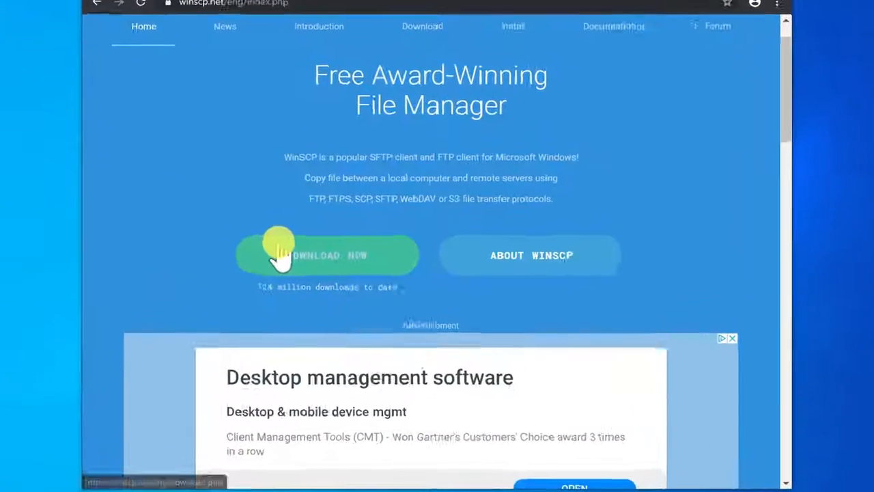
{"action": "scroll", "scroll_direction": "down", "scroll_amount": 3}
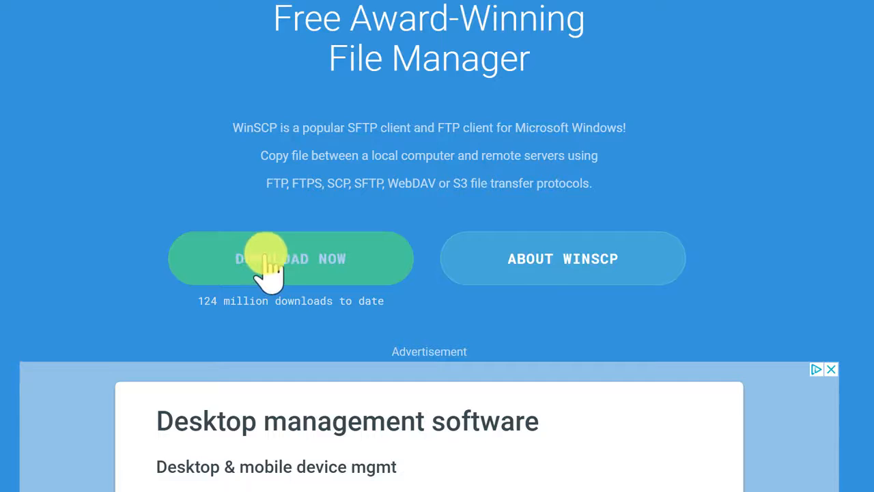
{"action": "left_click", "coordinate": [271, 258]}
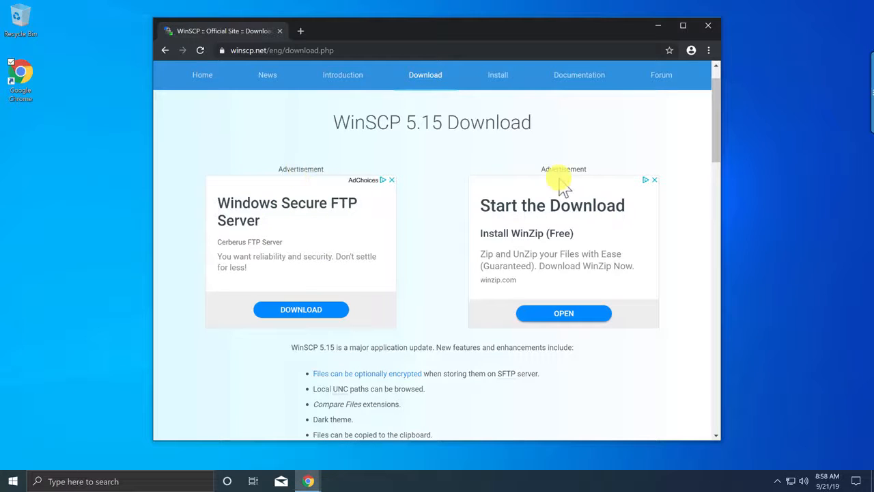
Download the WinSCP 5.15.4 (9.4 MB) installer and run the downloaded .exe
{"action": "scroll", "scroll_direction": "down", "scroll_amount": 3}
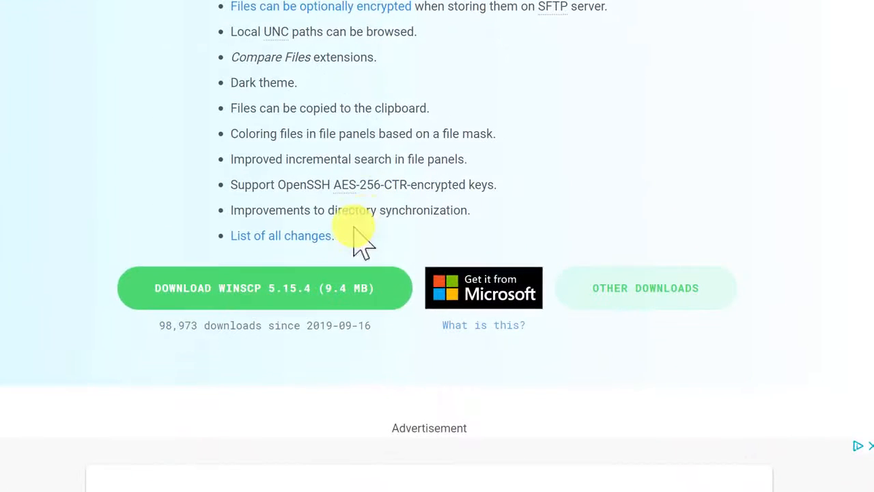
{"action": "mouse_move", "coordinate": [220, 301]}
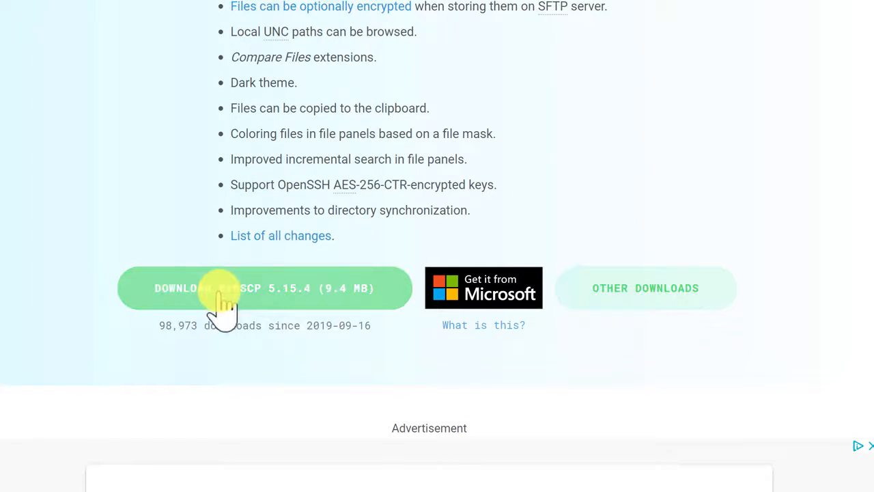
{"action": "mouse_move", "coordinate": [267, 298]}
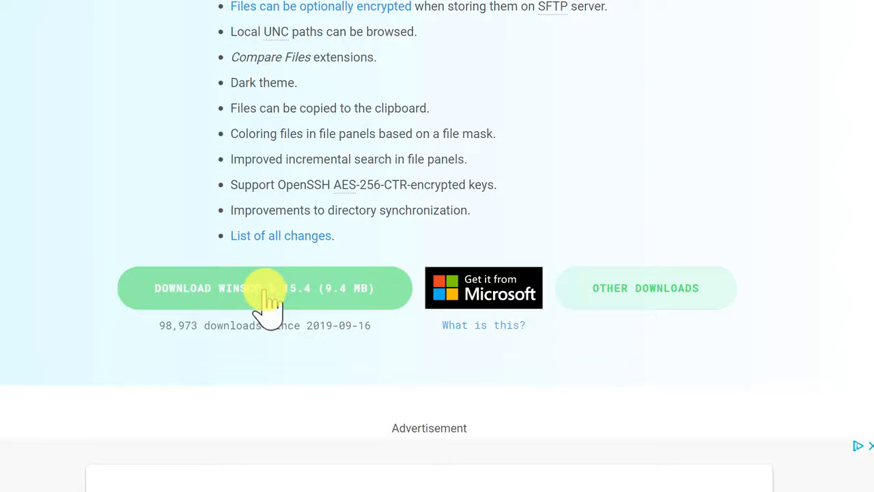
{"action": "mouse_move", "coordinate": [298, 298]}
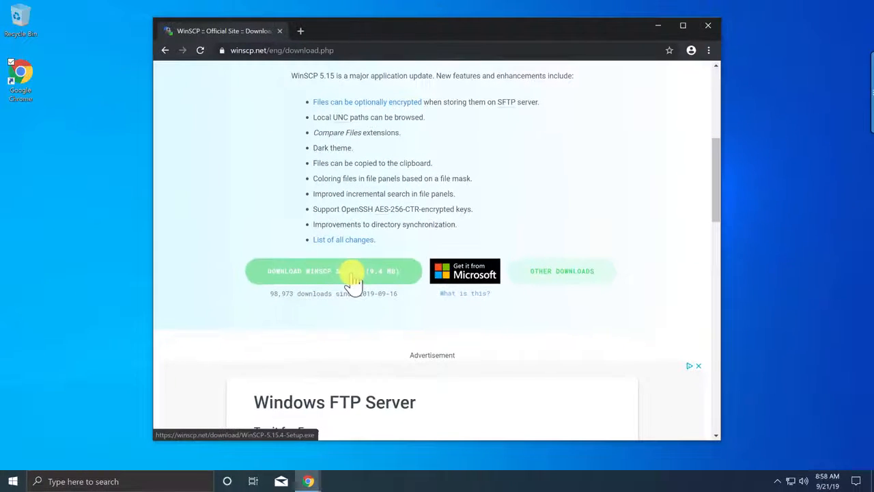
{"action": "left_click", "coordinate": [328, 271]}
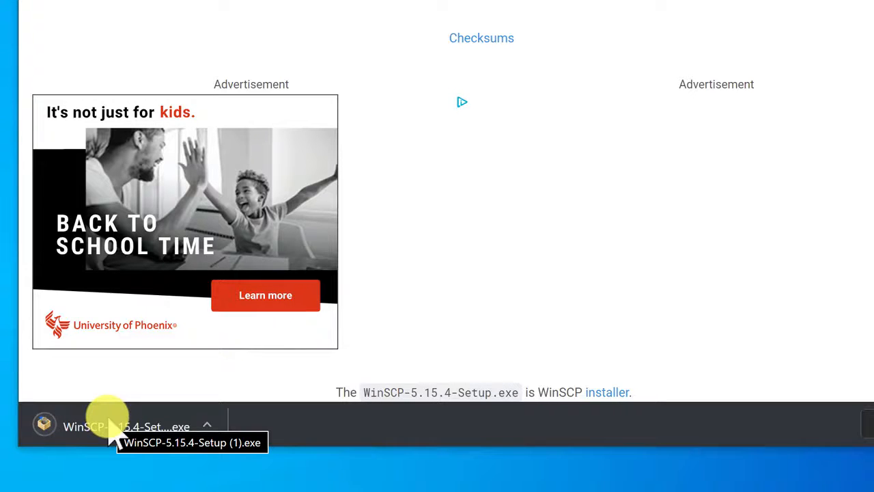
{"action": "left_click", "coordinate": [109, 425]}
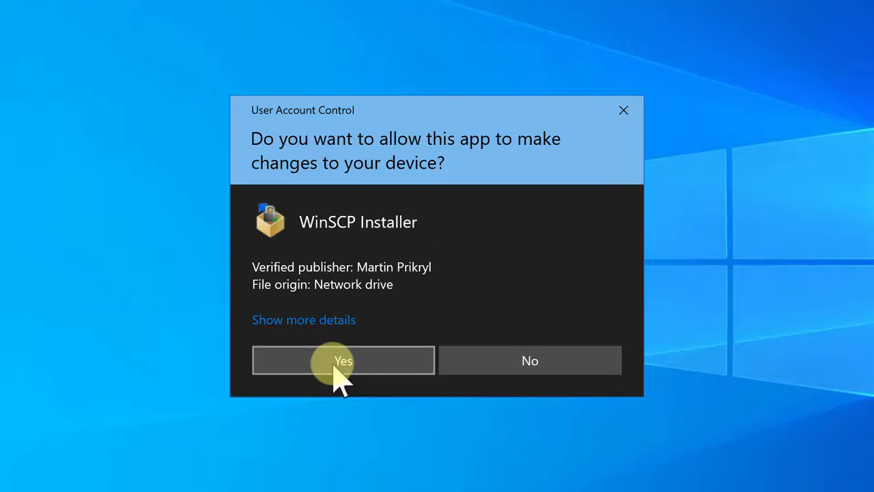
Allow the installer in User Account Control, read through the License Agreement and accept it
{"action": "left_click", "coordinate": [343, 361]}
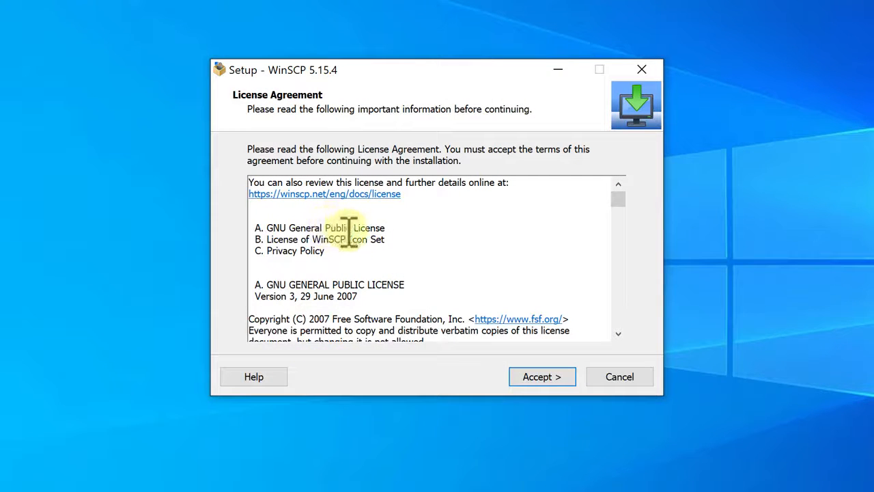
{"action": "scroll", "scroll_direction": "down", "scroll_amount": 3}
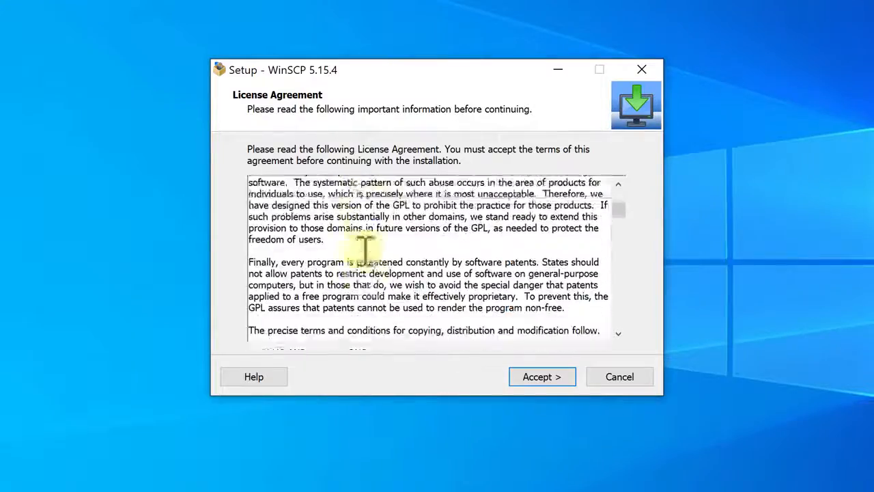
{"action": "scroll", "scroll_direction": "down", "scroll_amount": 3}
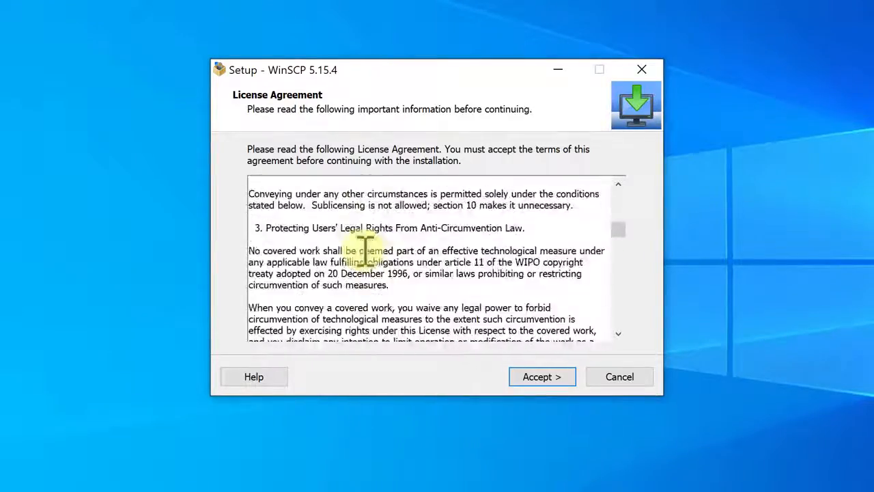
{"action": "scroll", "scroll_direction": "down", "scroll_amount": 3}
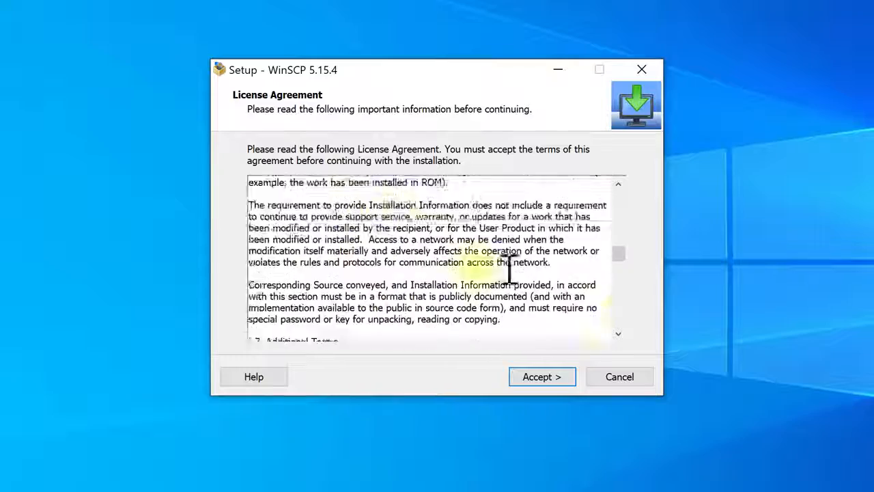
{"action": "left_click_drag", "start_coordinate": [618, 252], "coordinate": [617, 273]}
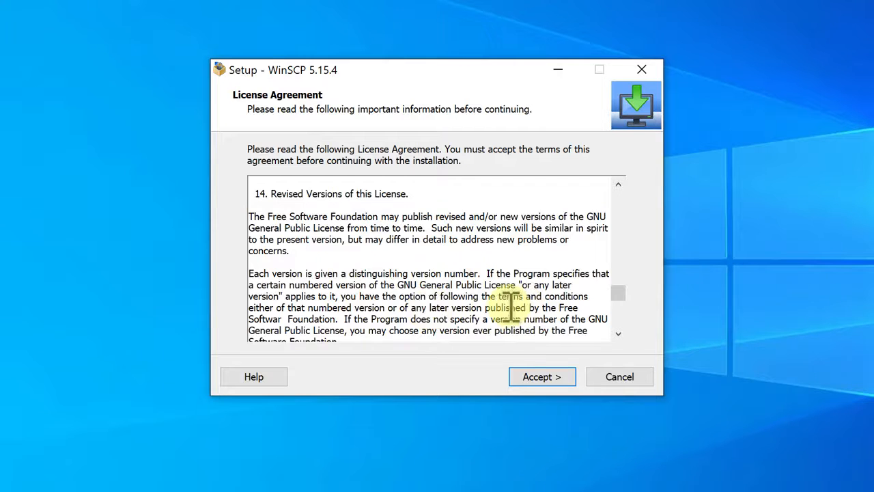
{"action": "scroll", "scroll_direction": "down", "scroll_amount": 3}
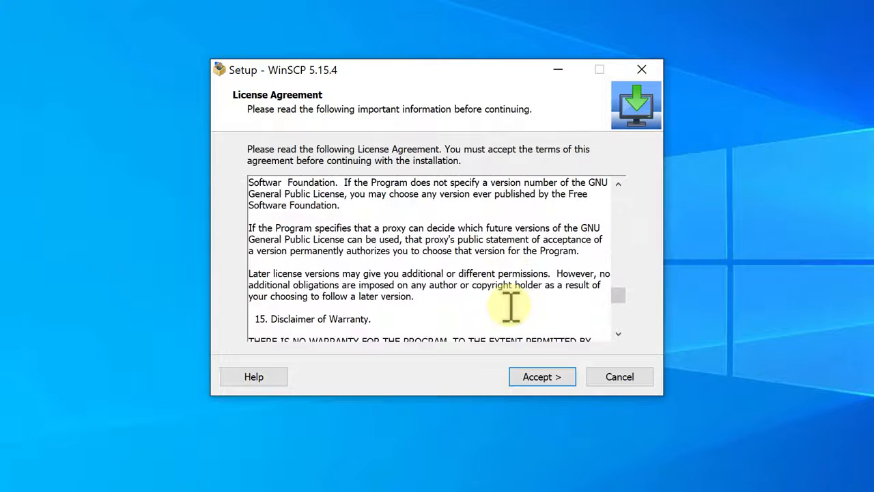
{"action": "scroll", "scroll_direction": "down", "scroll_amount": 3}
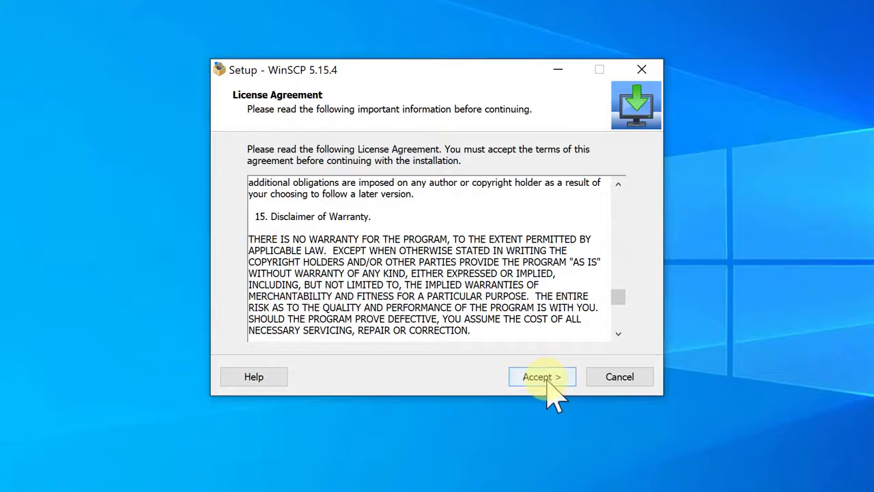
{"action": "left_click", "coordinate": [541, 376]}
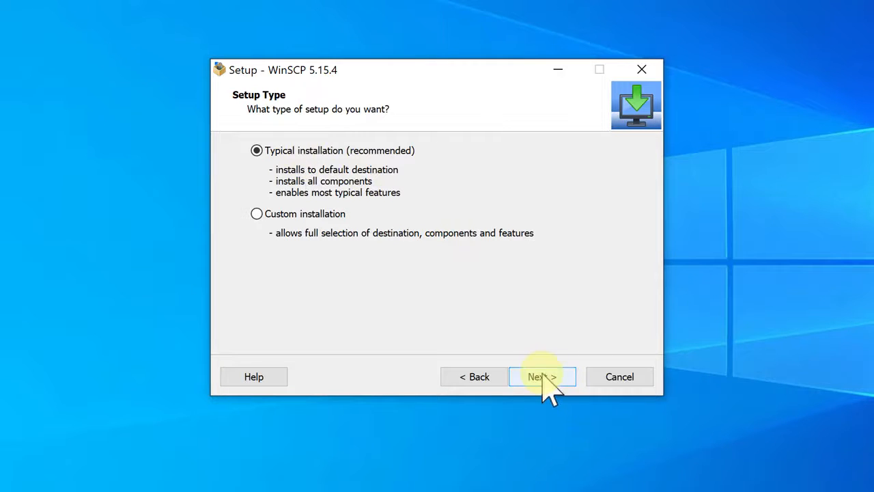
Install with typical setup and Commander interface, finish launching WinSCP, then close the browser
{"action": "left_click", "coordinate": [542, 377]}
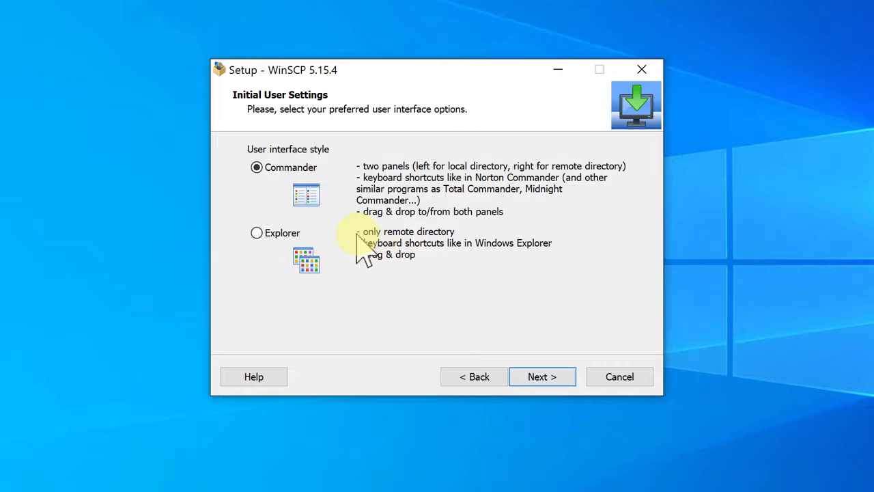
{"action": "mouse_move", "coordinate": [341, 185]}
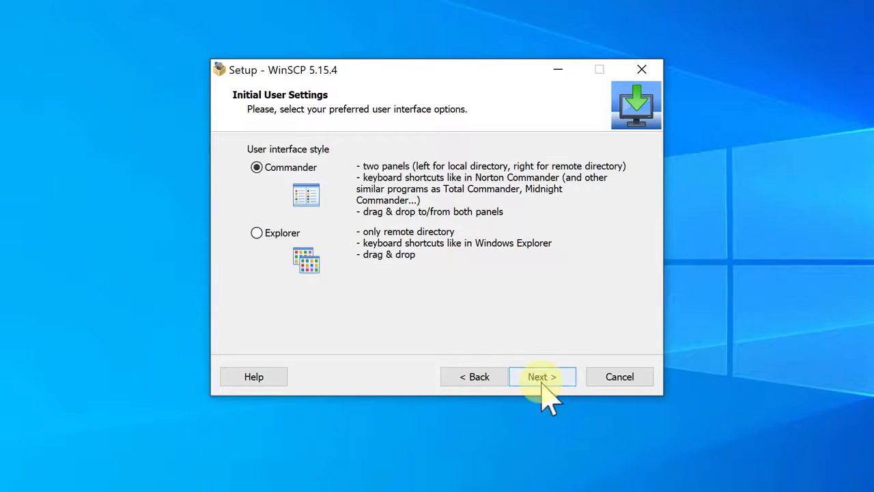
{"action": "left_click", "coordinate": [542, 377]}
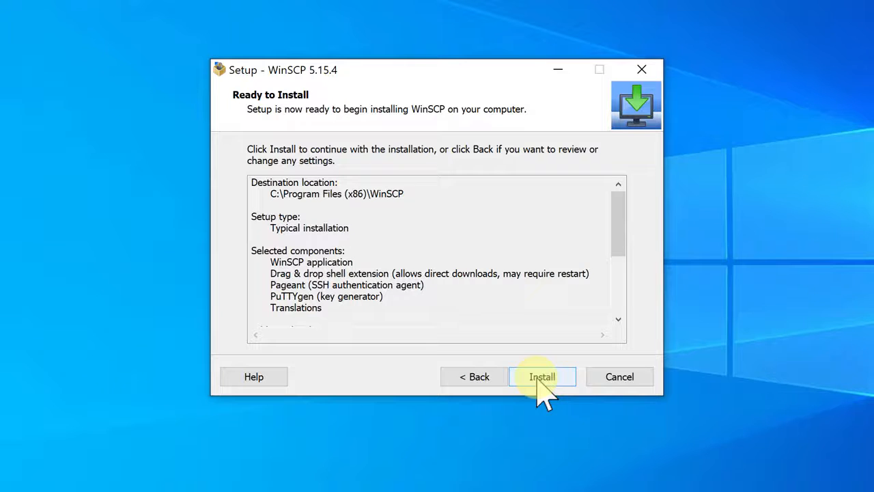
{"action": "left_click", "coordinate": [542, 377]}
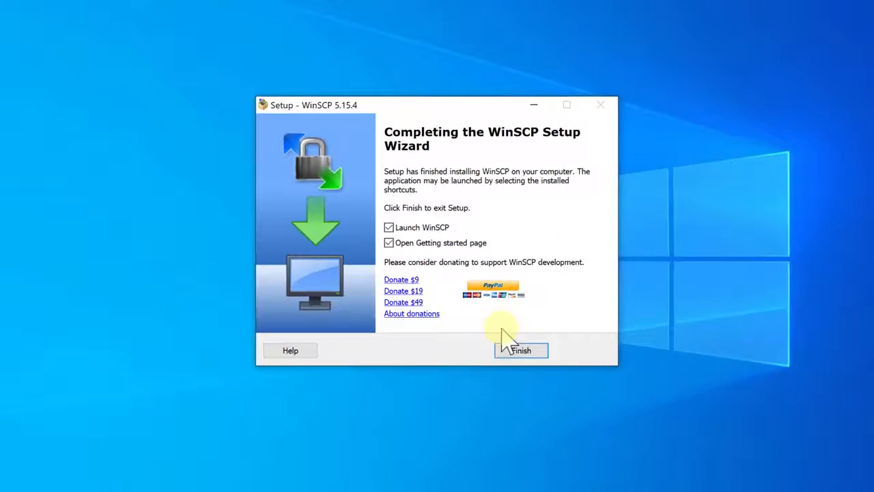
{"action": "left_click", "coordinate": [522, 350]}
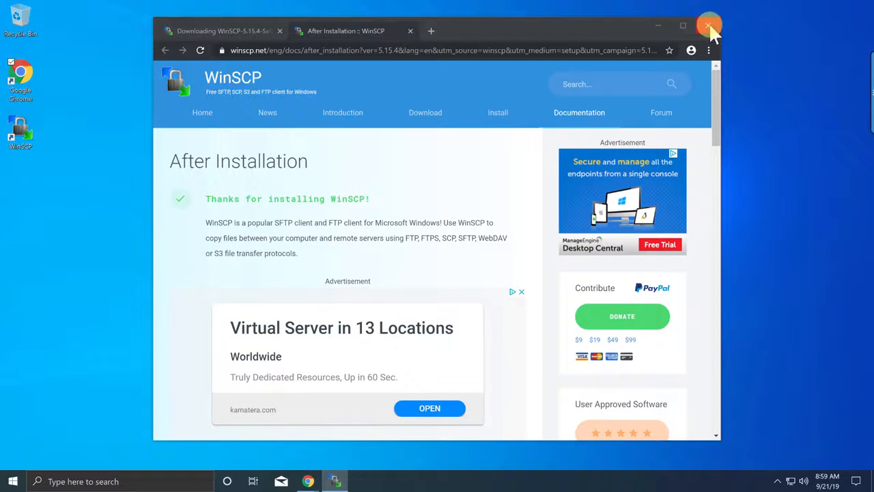
{"action": "left_click", "coordinate": [713, 22]}
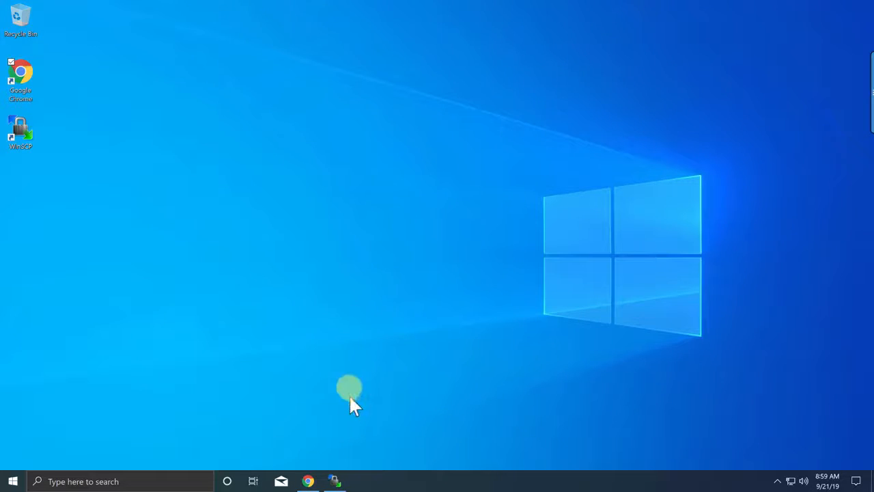
{"action": "double_click", "coordinate": [21, 129]}
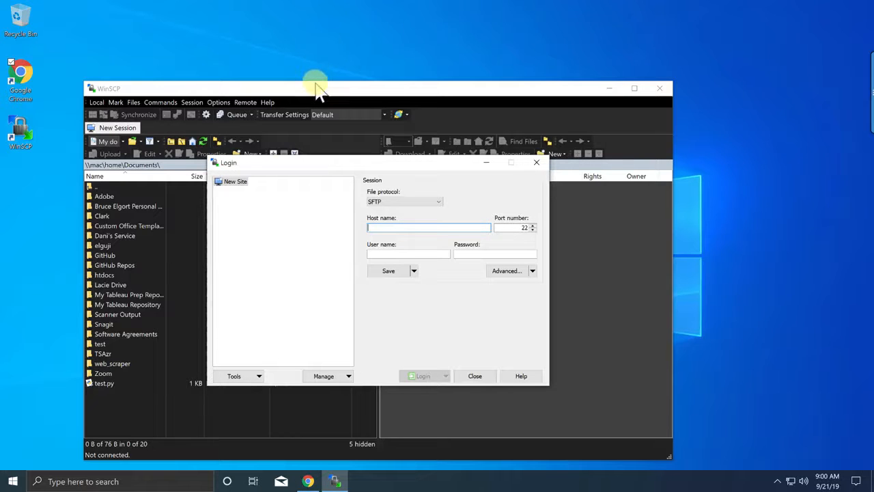
{"action": "mouse_move", "coordinate": [311, 103]}
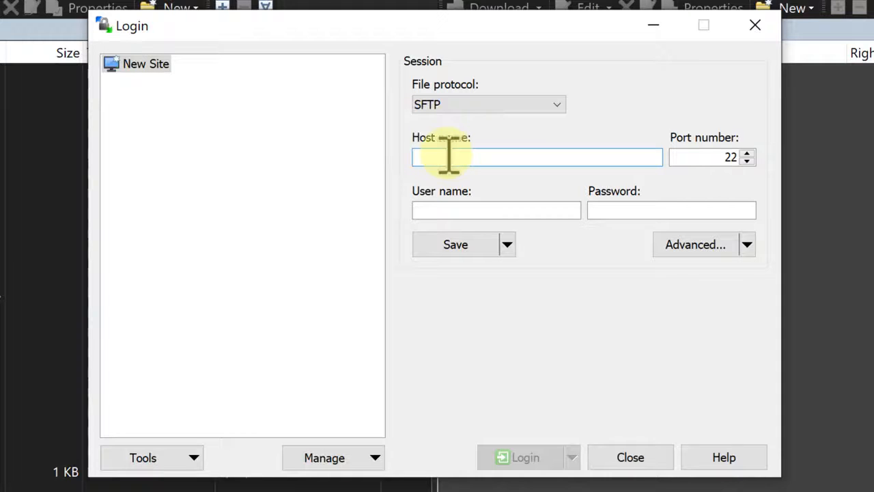
{"action": "type", "text": "cted"}
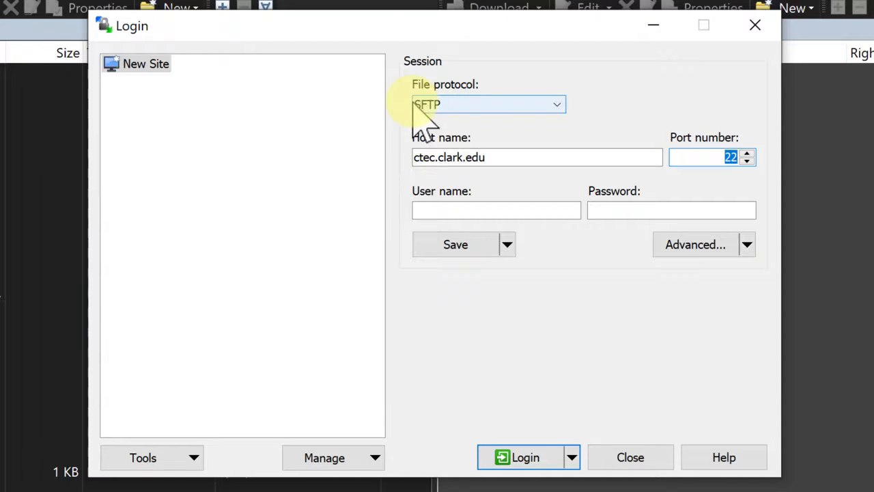
{"action": "mouse_move", "coordinate": [489, 129]}
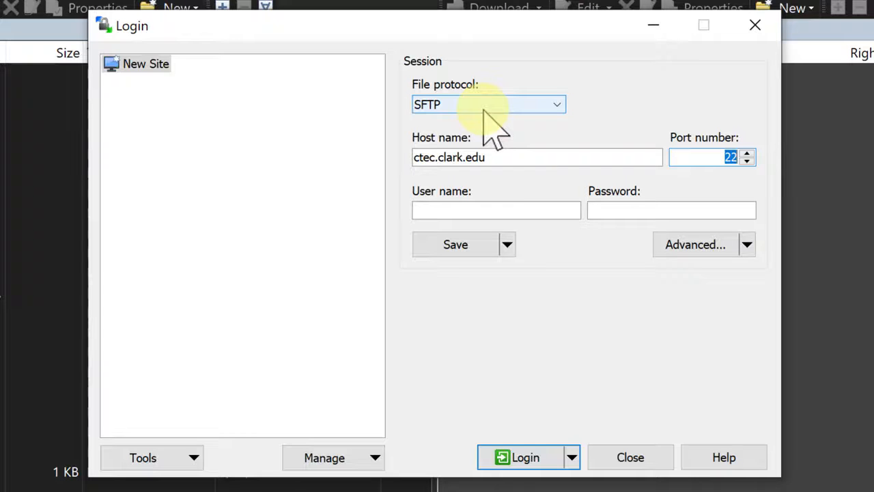
{"action": "left_click", "coordinate": [495, 210]}
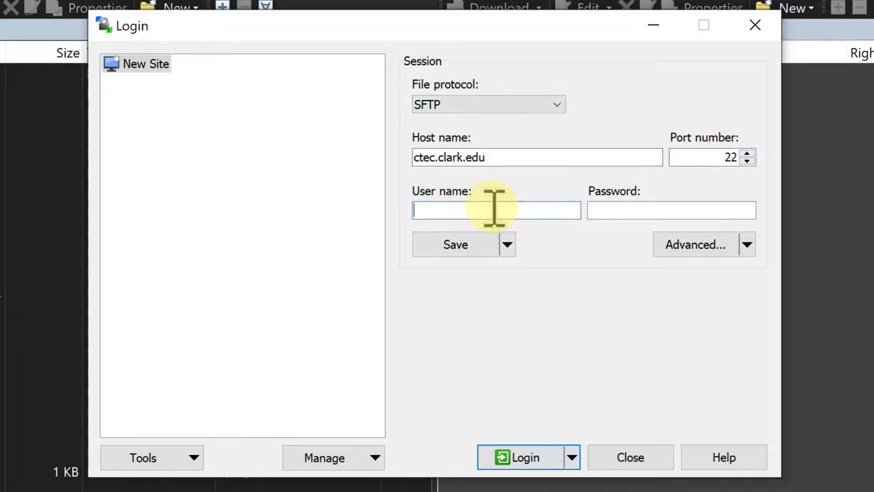
{"action": "type", "text": "belgort"}
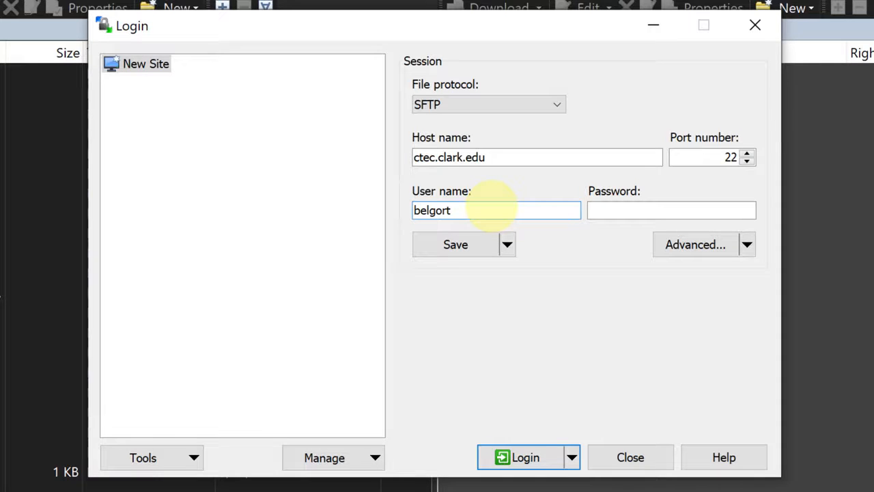
{"action": "left_click", "coordinate": [672, 210]}
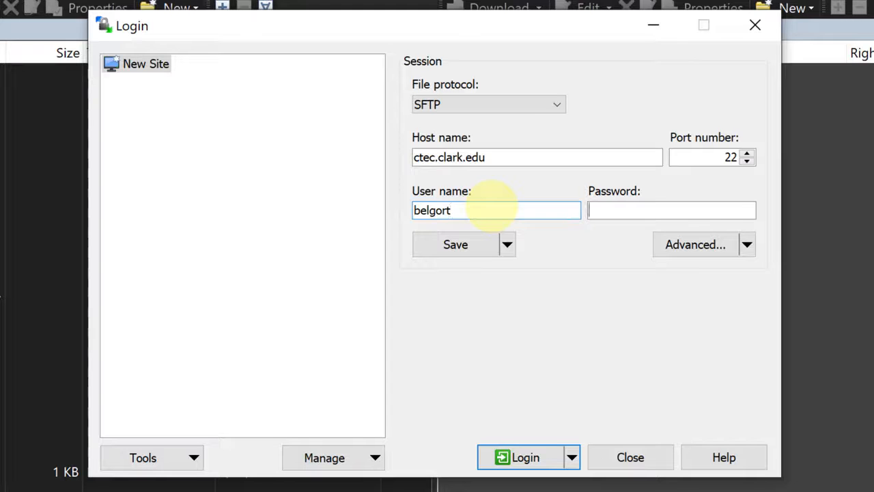
{"action": "left_click", "coordinate": [671, 210]}
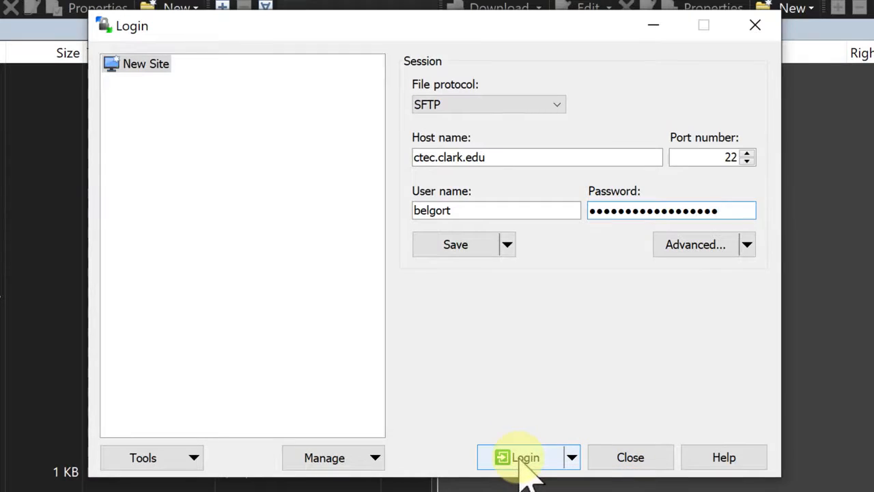
Log in, trust the server's unknown host key and continue past the authentication banner
{"action": "left_click", "coordinate": [521, 456]}
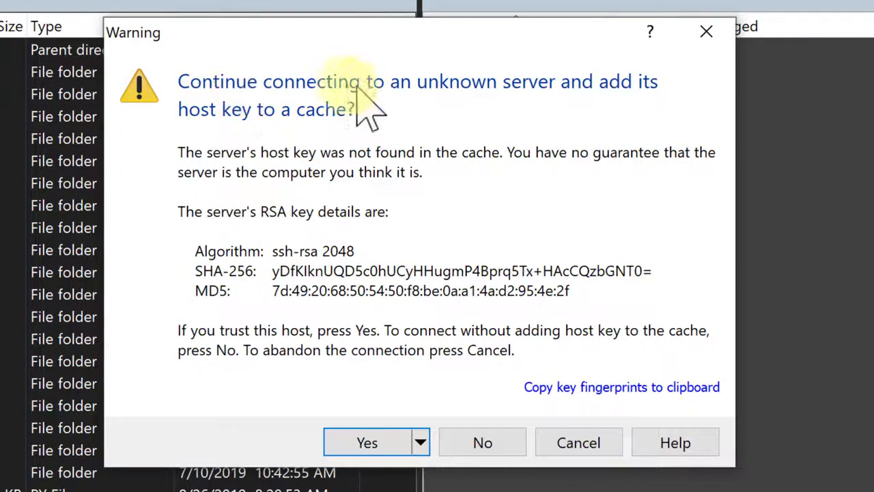
{"action": "mouse_move", "coordinate": [560, 120]}
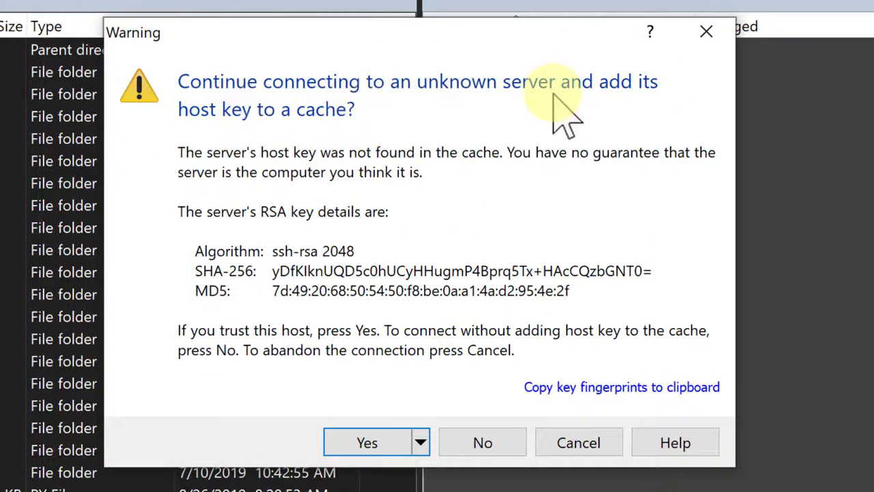
{"action": "mouse_move", "coordinate": [362, 147]}
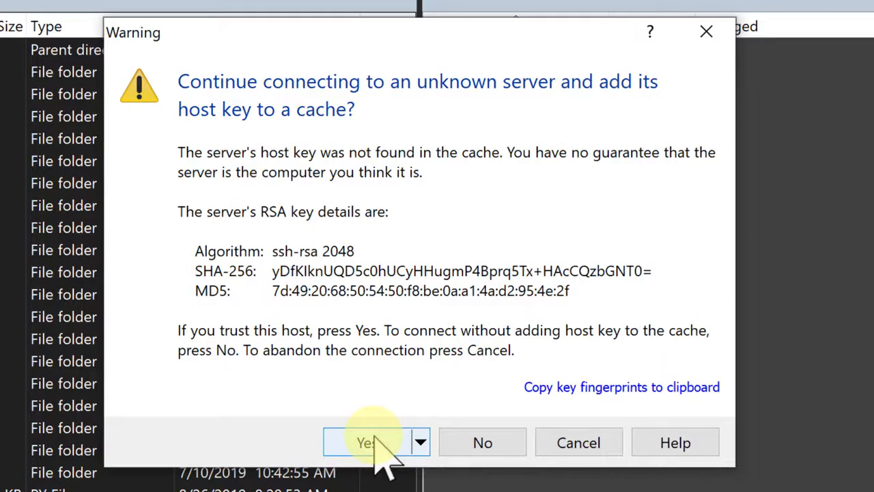
{"action": "left_click", "coordinate": [369, 441]}
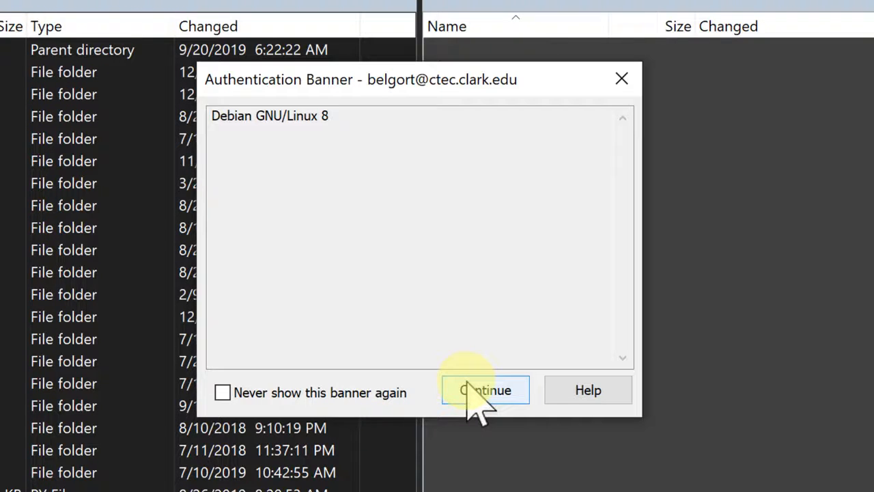
{"action": "mouse_move", "coordinate": [334, 417]}
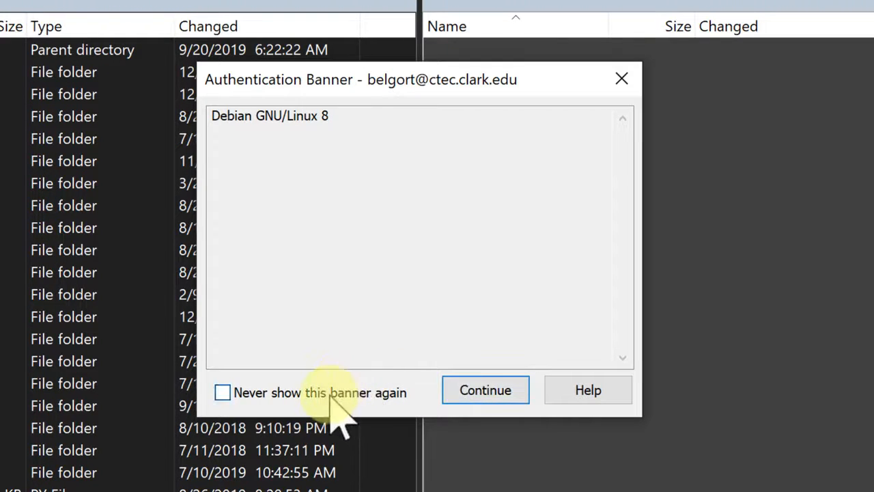
{"action": "left_click", "coordinate": [484, 390]}
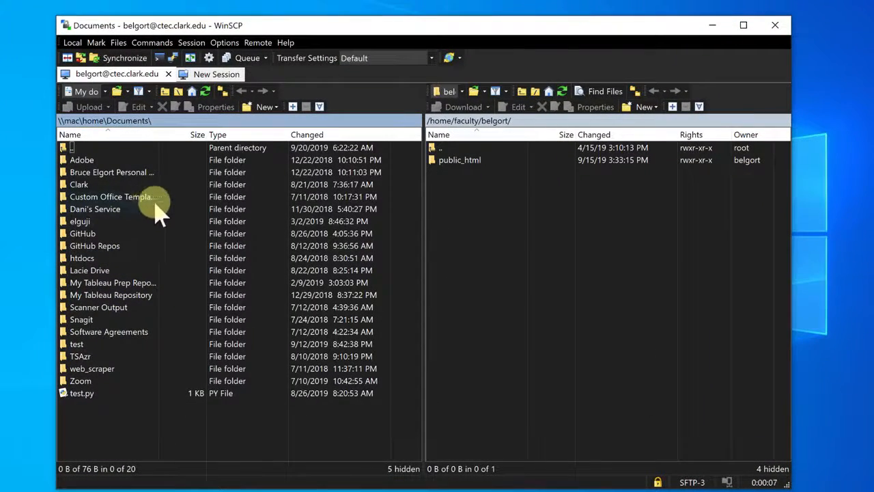
{"action": "mouse_move", "coordinate": [571, 198]}
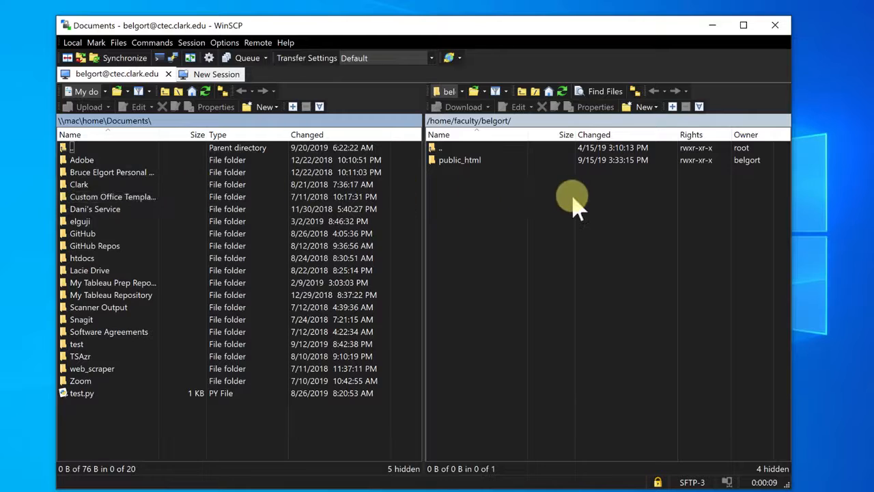
{"action": "mouse_move", "coordinate": [512, 205]}
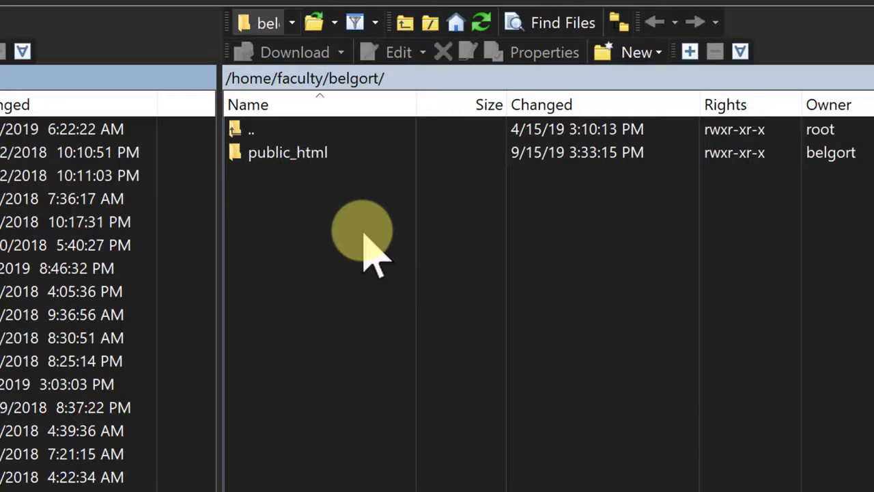
{"action": "mouse_move", "coordinate": [300, 194]}
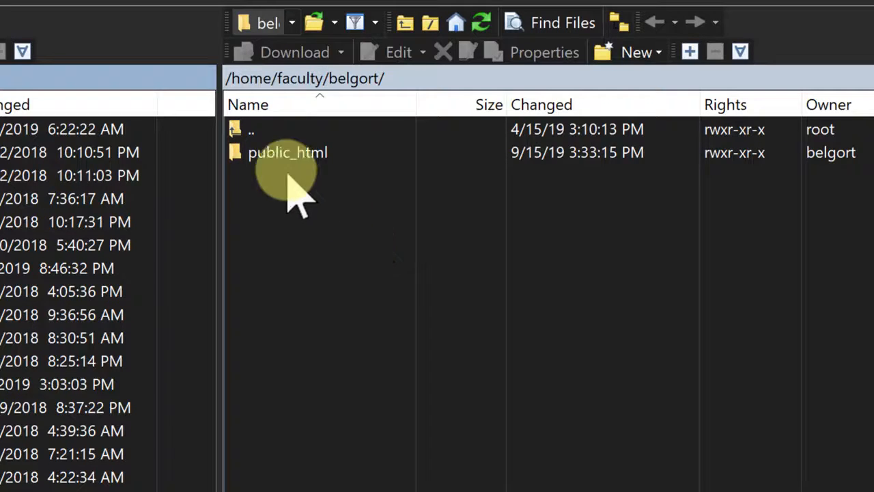
Enter the remote public_html folder and browse its subfolder listing
{"action": "left_click", "coordinate": [286, 153]}
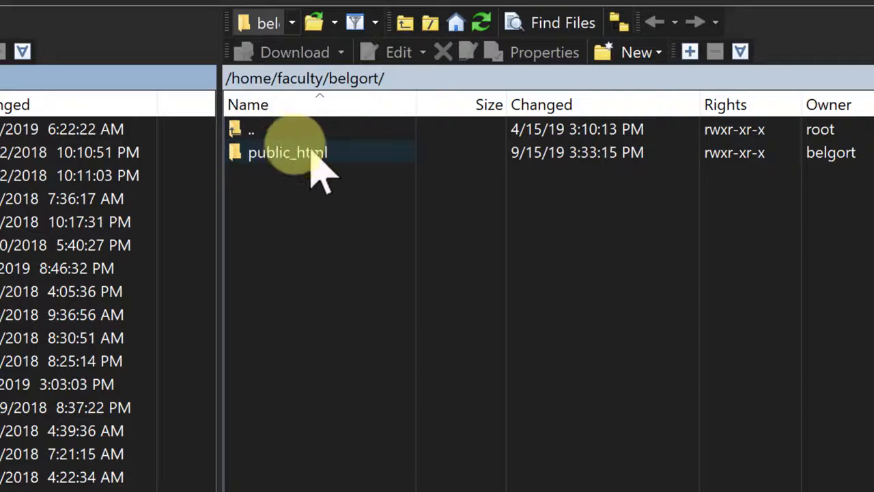
{"action": "mouse_move", "coordinate": [244, 204]}
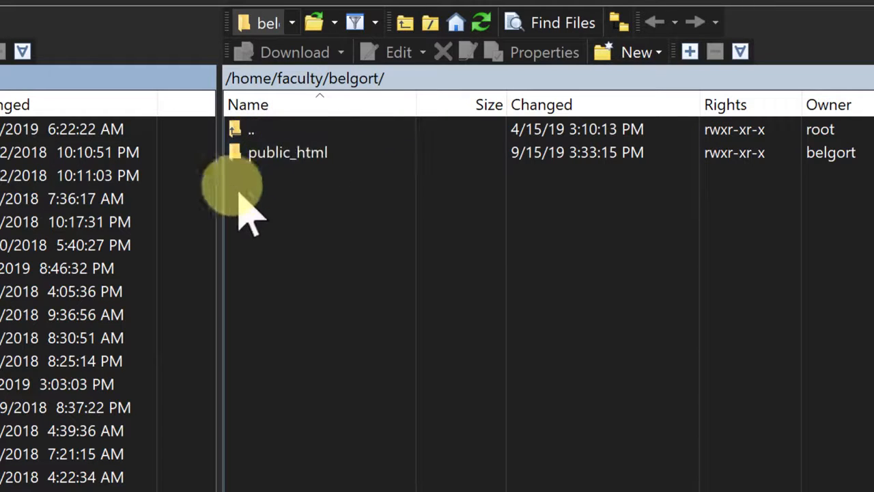
{"action": "left_click", "coordinate": [287, 151]}
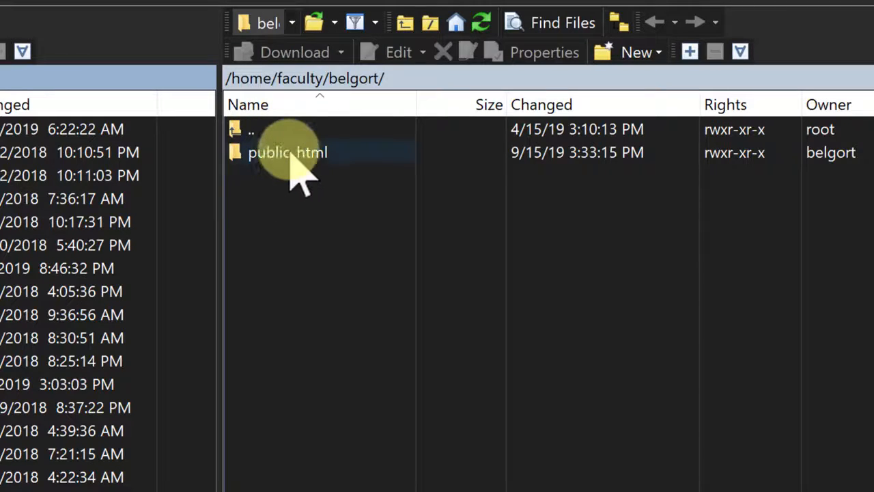
{"action": "double_click", "coordinate": [287, 152]}
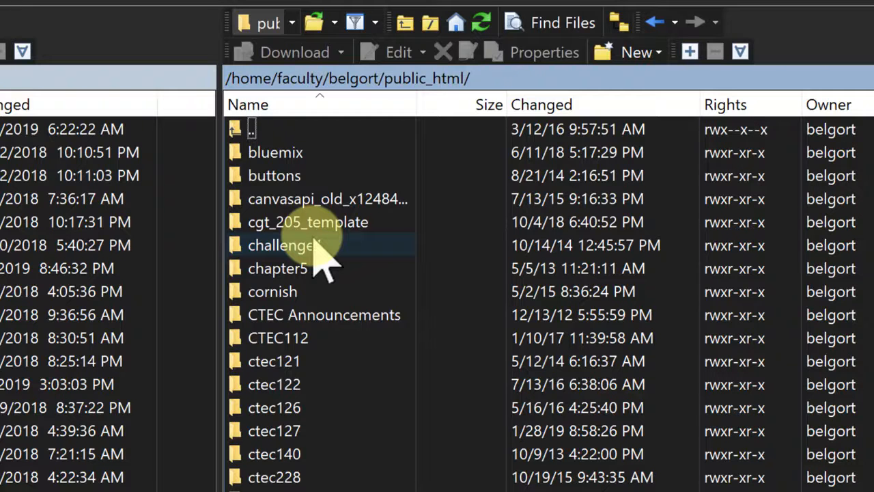
{"action": "scroll", "scroll_direction": "down", "scroll_amount": 3}
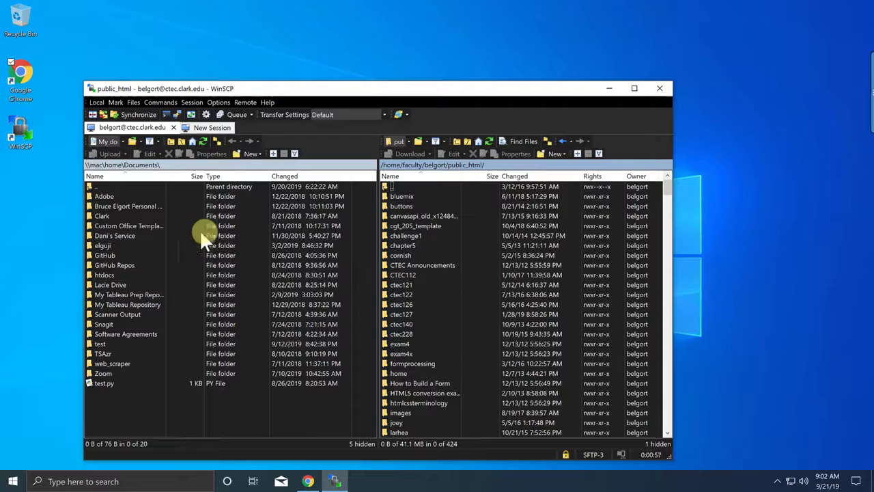
{"action": "mouse_move", "coordinate": [481, 257]}
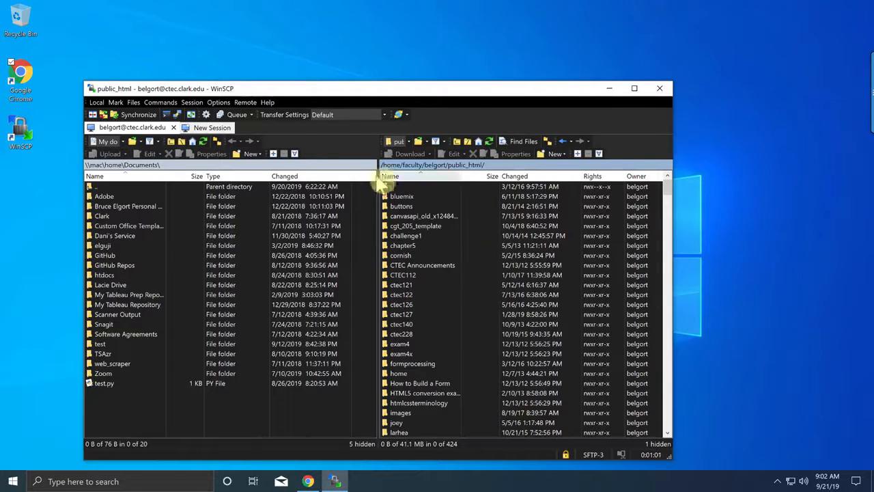
Close WinSCP with its session and relaunch it from the desktop shortcut
{"action": "left_click", "coordinate": [659, 87]}
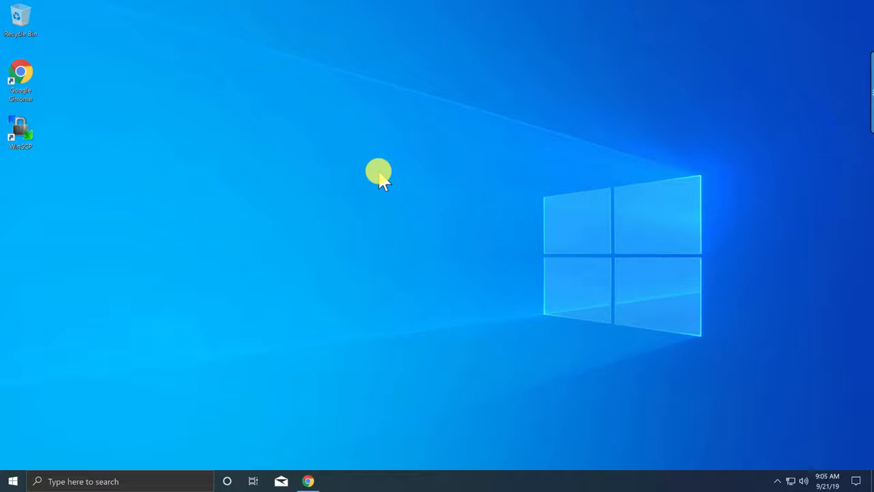
{"action": "left_click", "coordinate": [20, 130]}
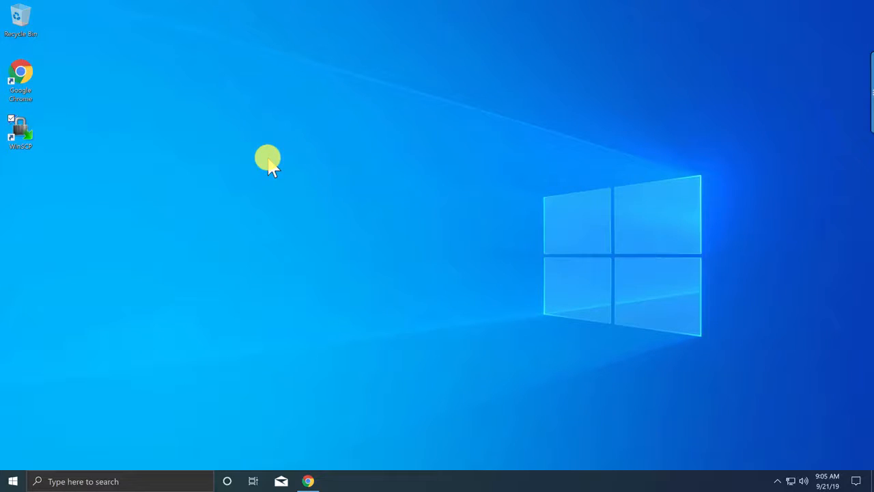
{"action": "double_click", "coordinate": [20, 129]}
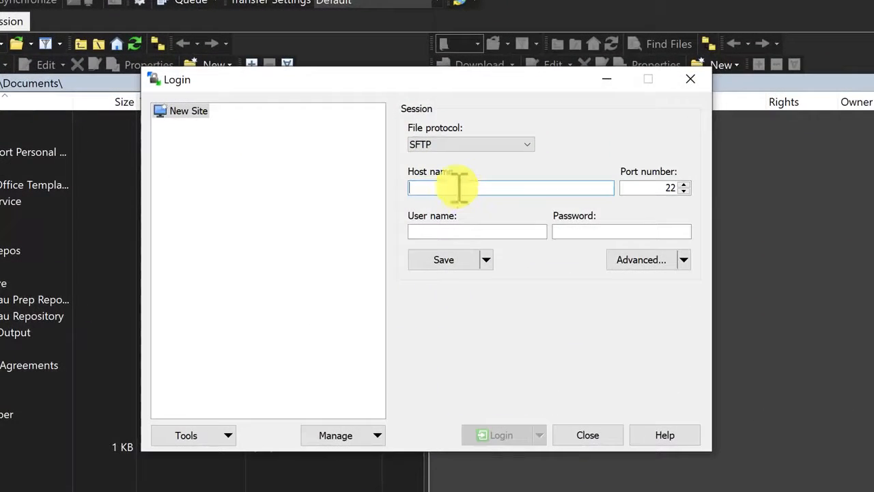
Enter host ctec.clark.edu, user belgort and the password, then start saving them as a site
{"action": "type", "text": "ctec.clark.edu"}
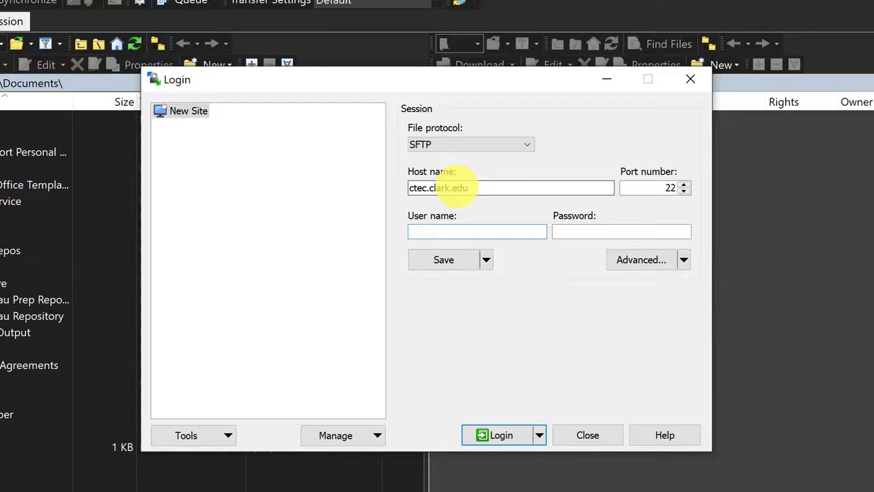
{"action": "type", "text": "belgort"}
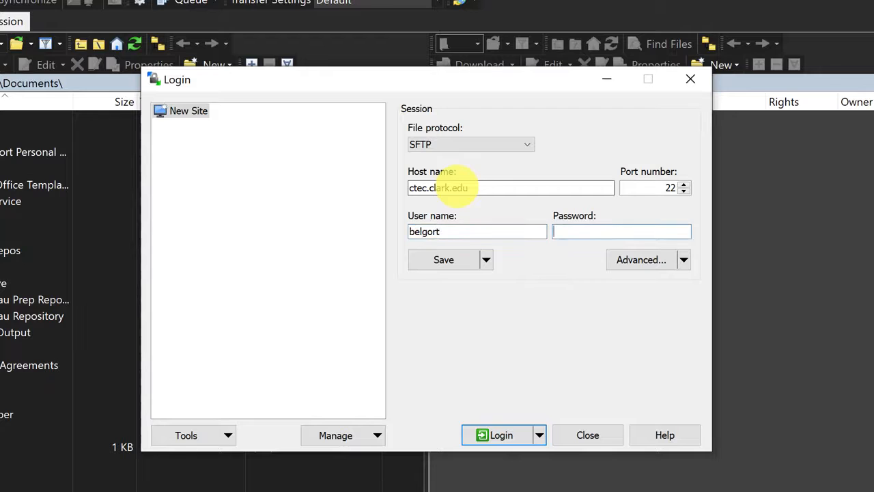
{"action": "type", "text": "•••••"}
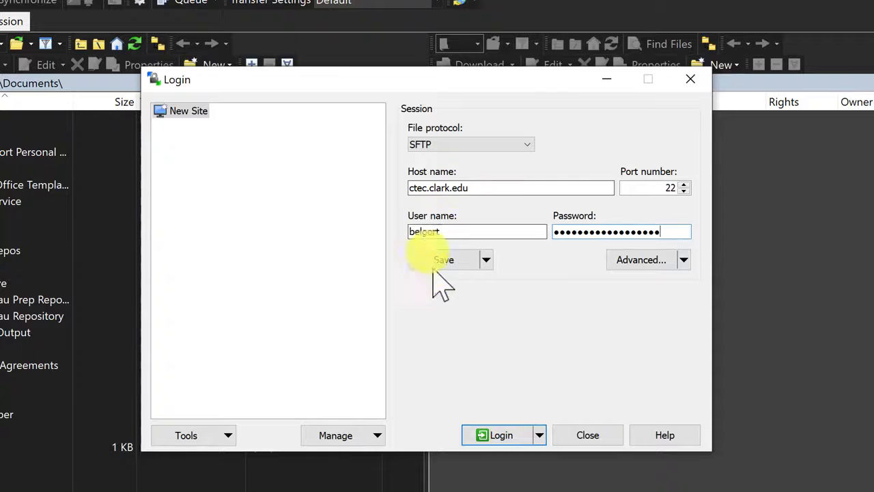
{"action": "left_click", "coordinate": [444, 259]}
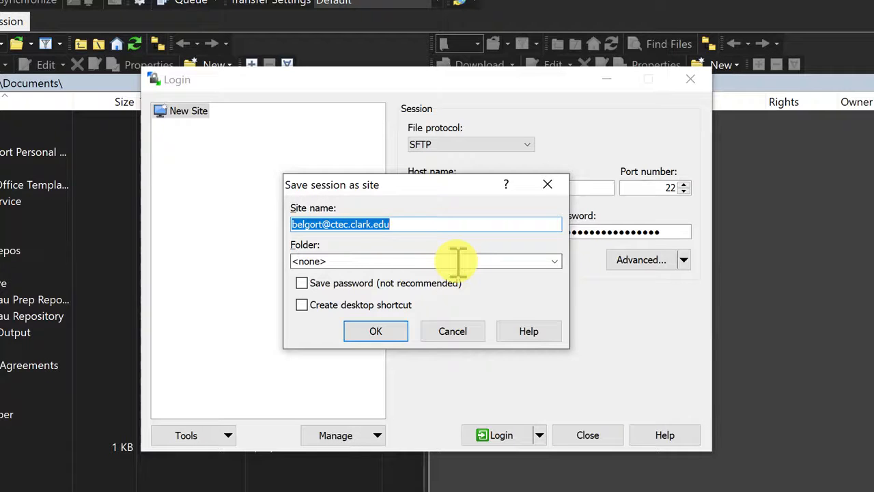
Name the saved site CTEC and confirm, adding it to the Login dialog's site list
{"action": "type", "text": "CTEC"}
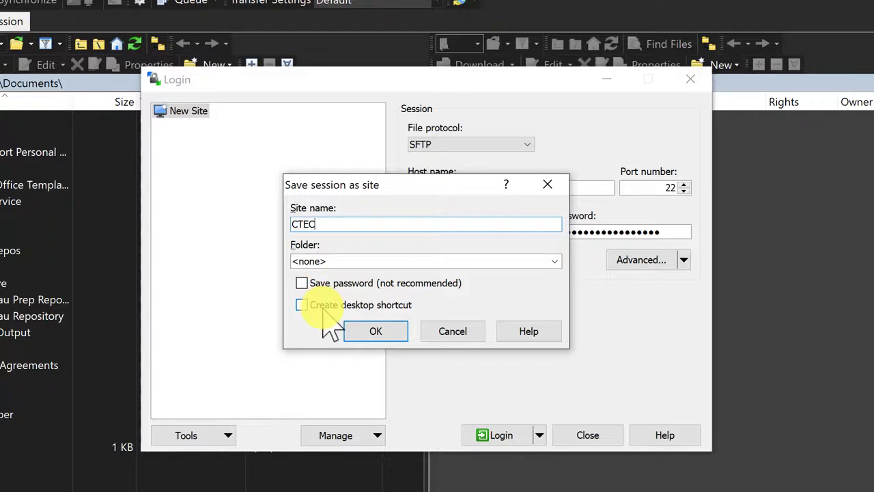
{"action": "left_click", "coordinate": [374, 332]}
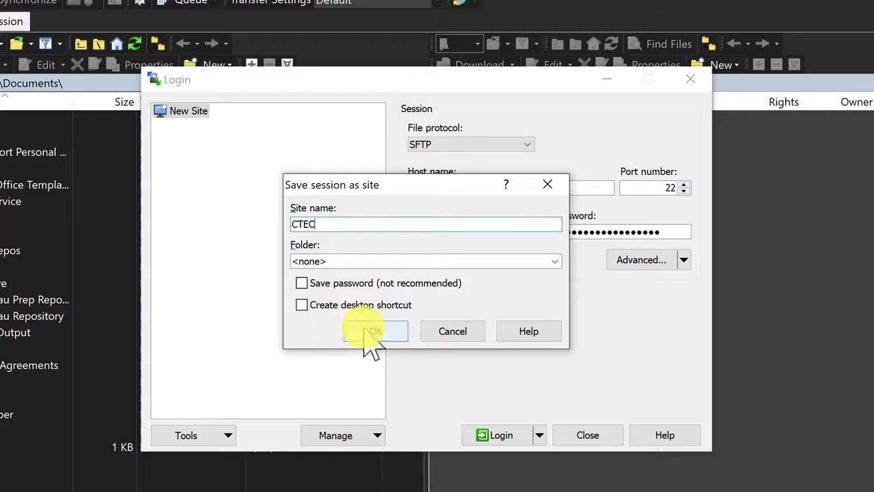
{"action": "left_click", "coordinate": [374, 332]}
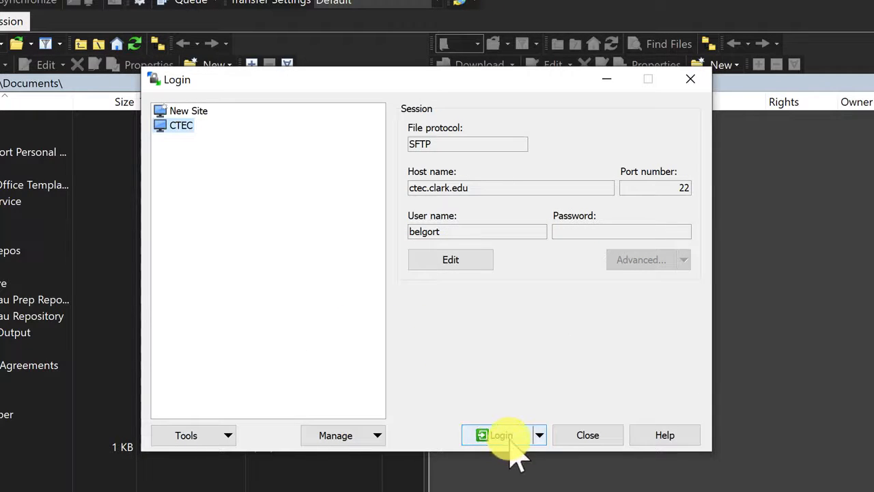
Log in to the saved CTEC site, accepting the banner and submitting the password
{"action": "left_click", "coordinate": [497, 435]}
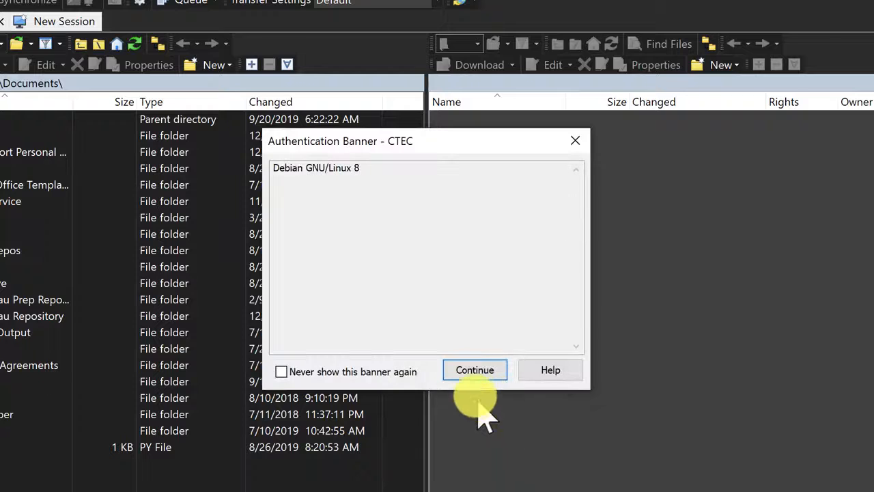
{"action": "left_click", "coordinate": [475, 368]}
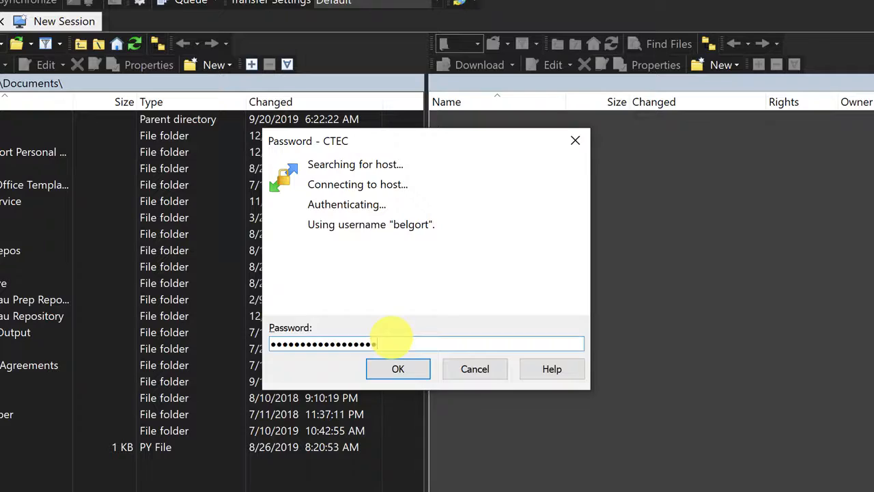
{"action": "left_click", "coordinate": [399, 369]}
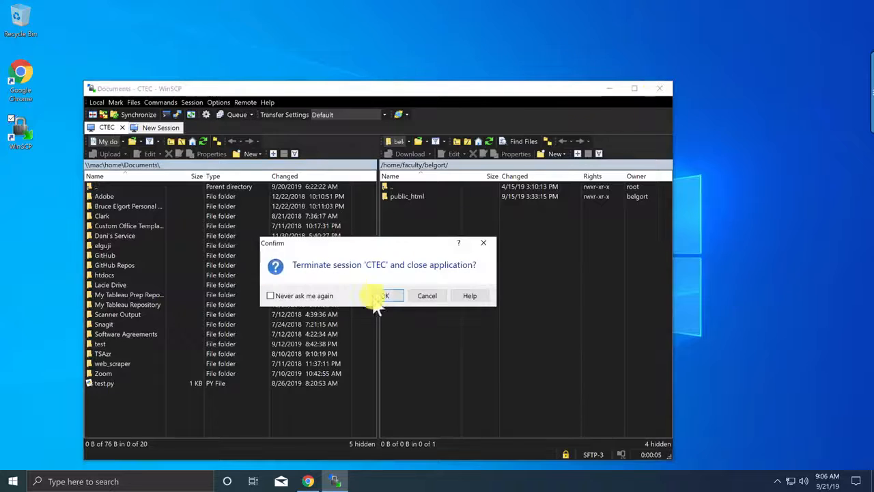
Confirm terminating the session to close WinSCP, then relaunch it from the desktop
{"action": "left_click", "coordinate": [385, 295]}
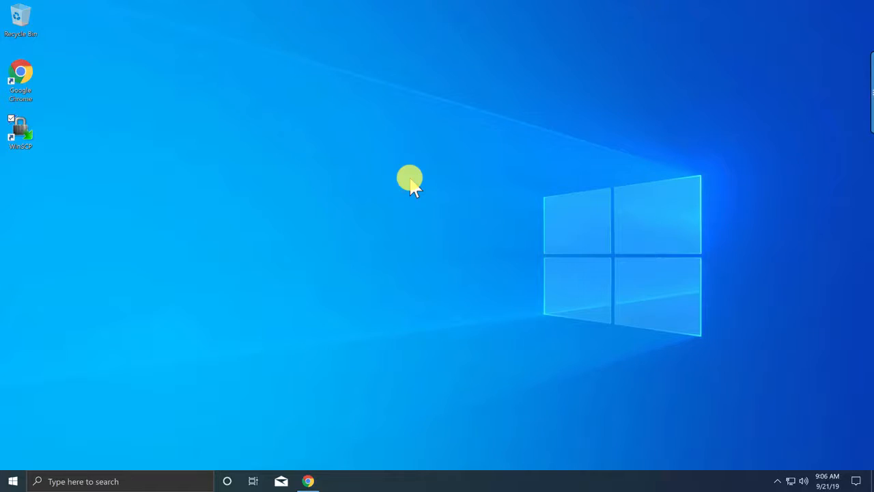
{"action": "double_click", "coordinate": [20, 129]}
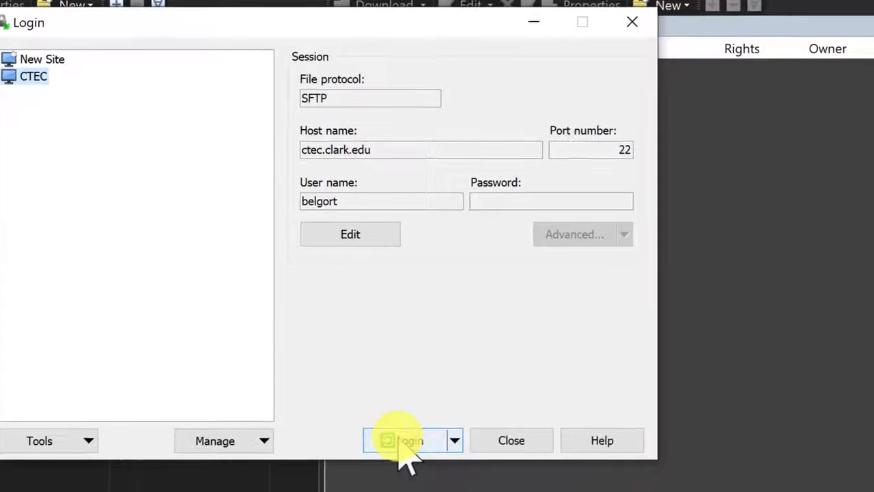
Reconnect to CTEC past the banner and password so the remote home folder with public_html appears
{"action": "left_click", "coordinate": [407, 440]}
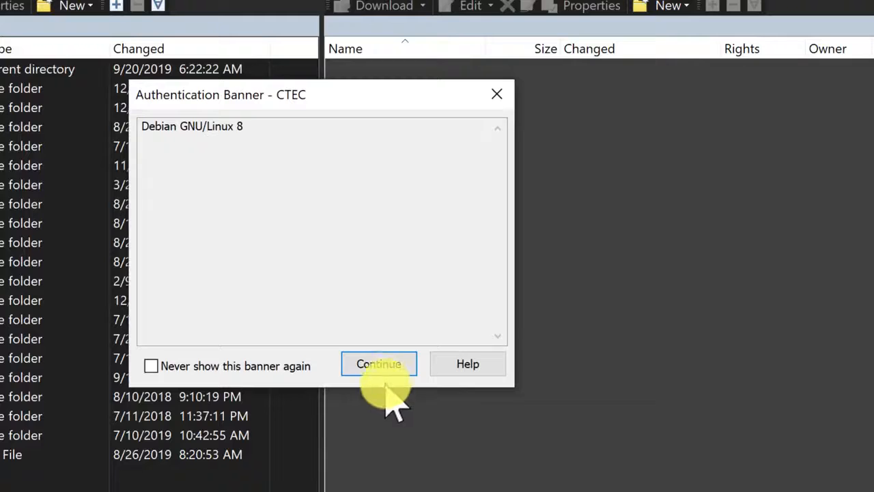
{"action": "left_click", "coordinate": [378, 363]}
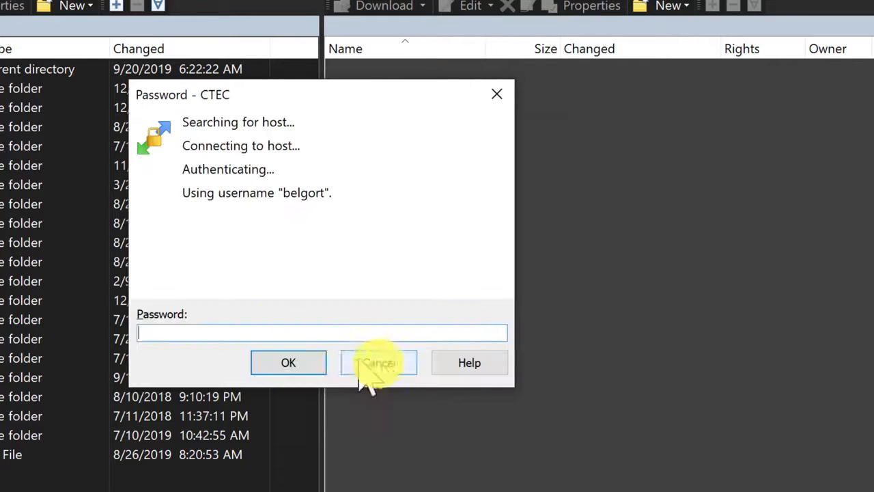
{"action": "mouse_move", "coordinate": [294, 333]}
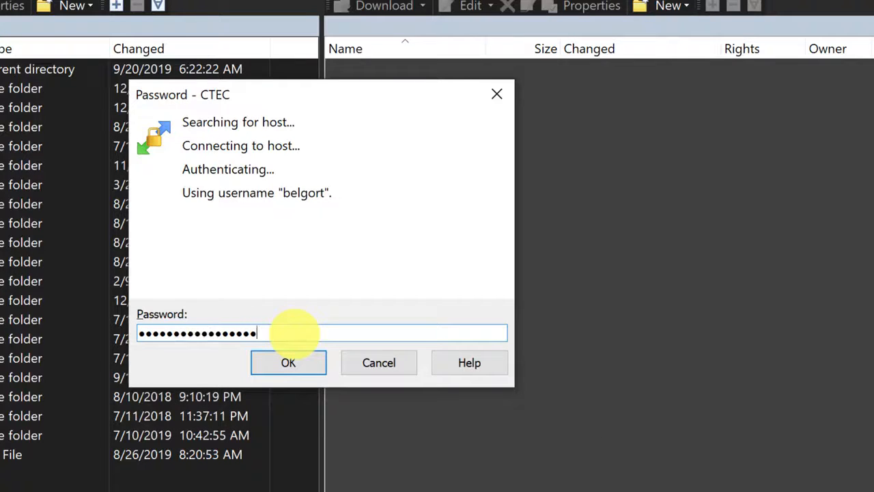
{"action": "left_click", "coordinate": [288, 363]}
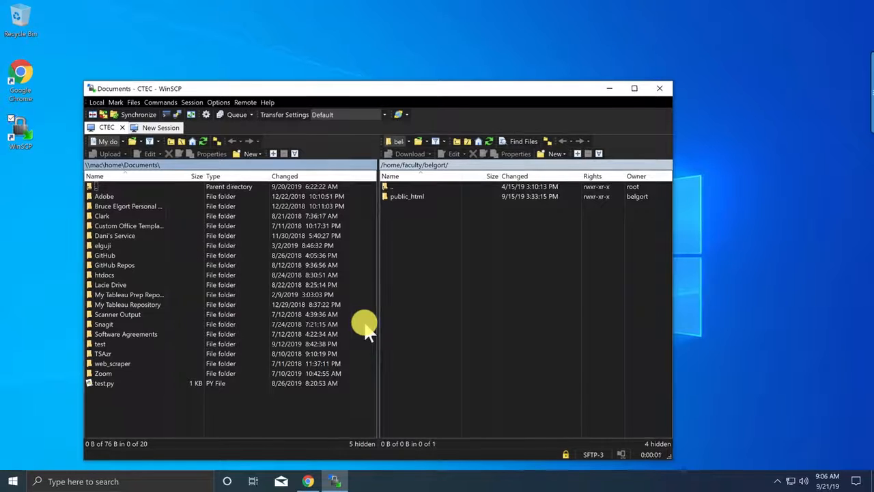